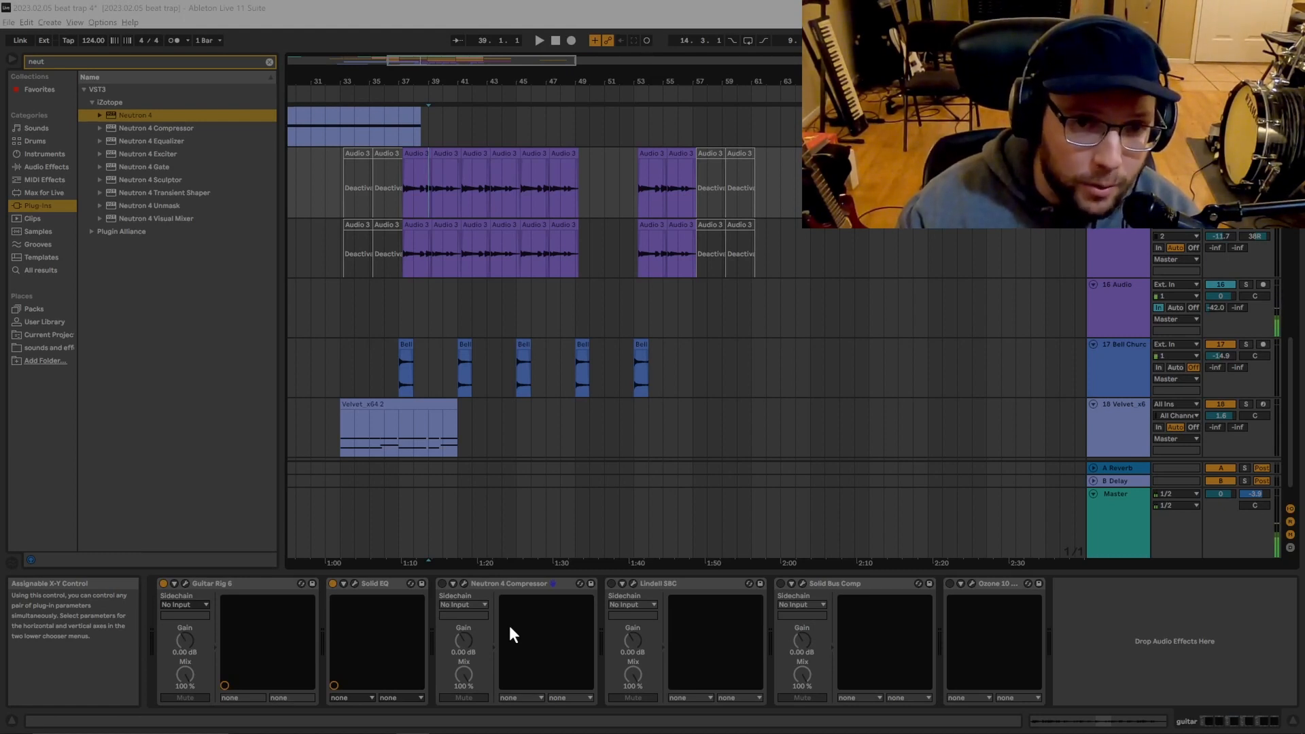
mouse_move(206, 245)
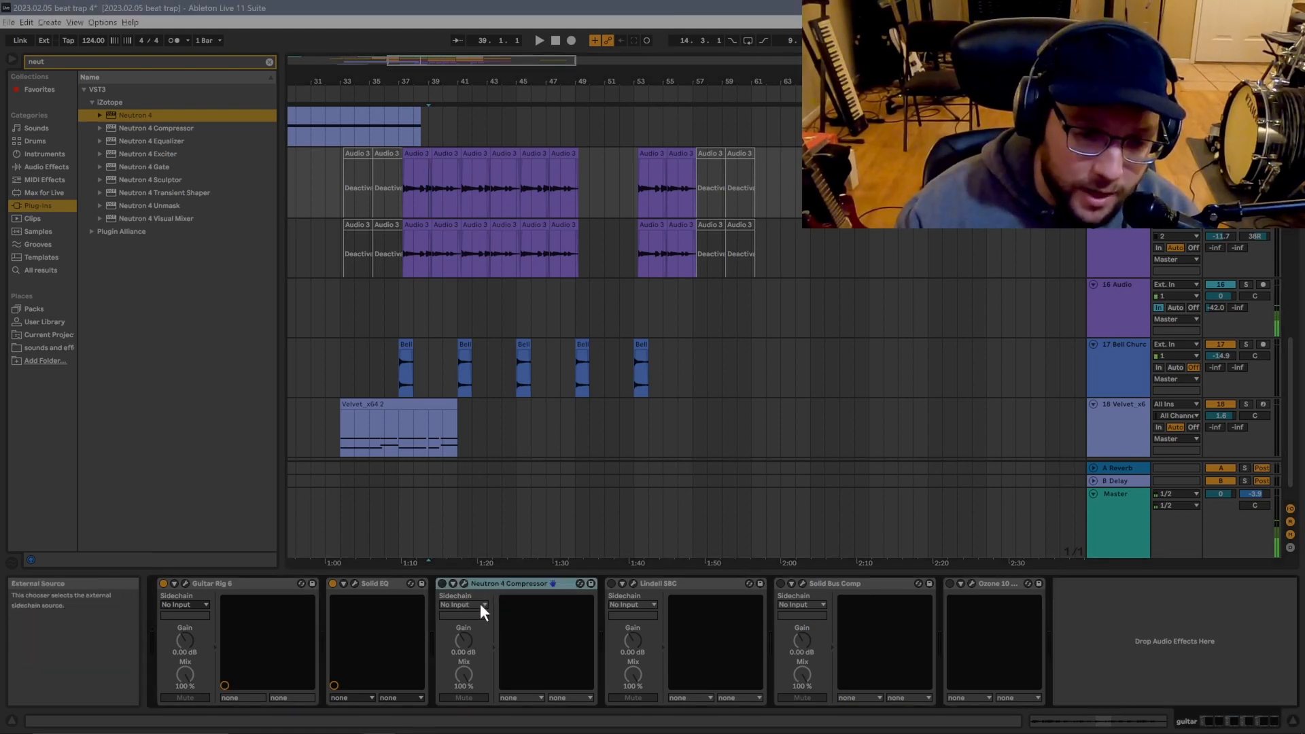
Step: Route the 64 Pads track (Post FX) into the Neutron 4 Compressor's sidechain
click(481, 604)
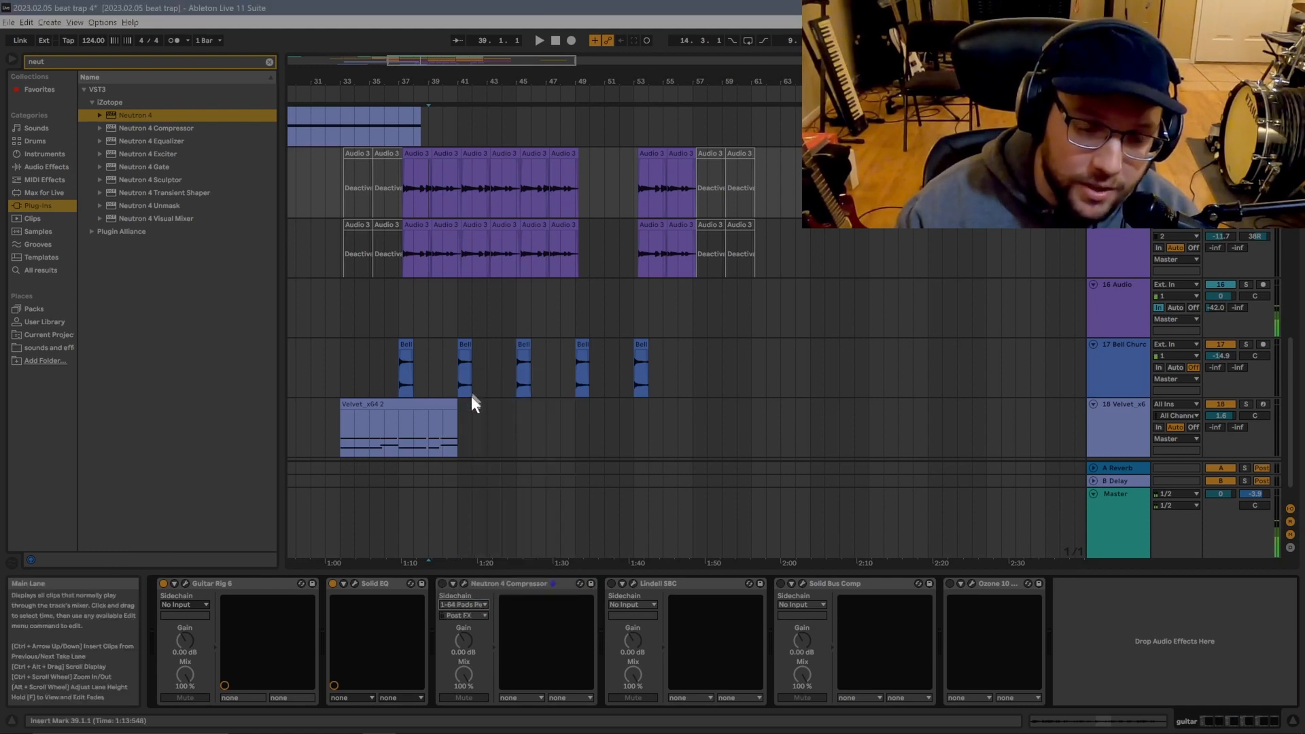
mouse_move(471, 583)
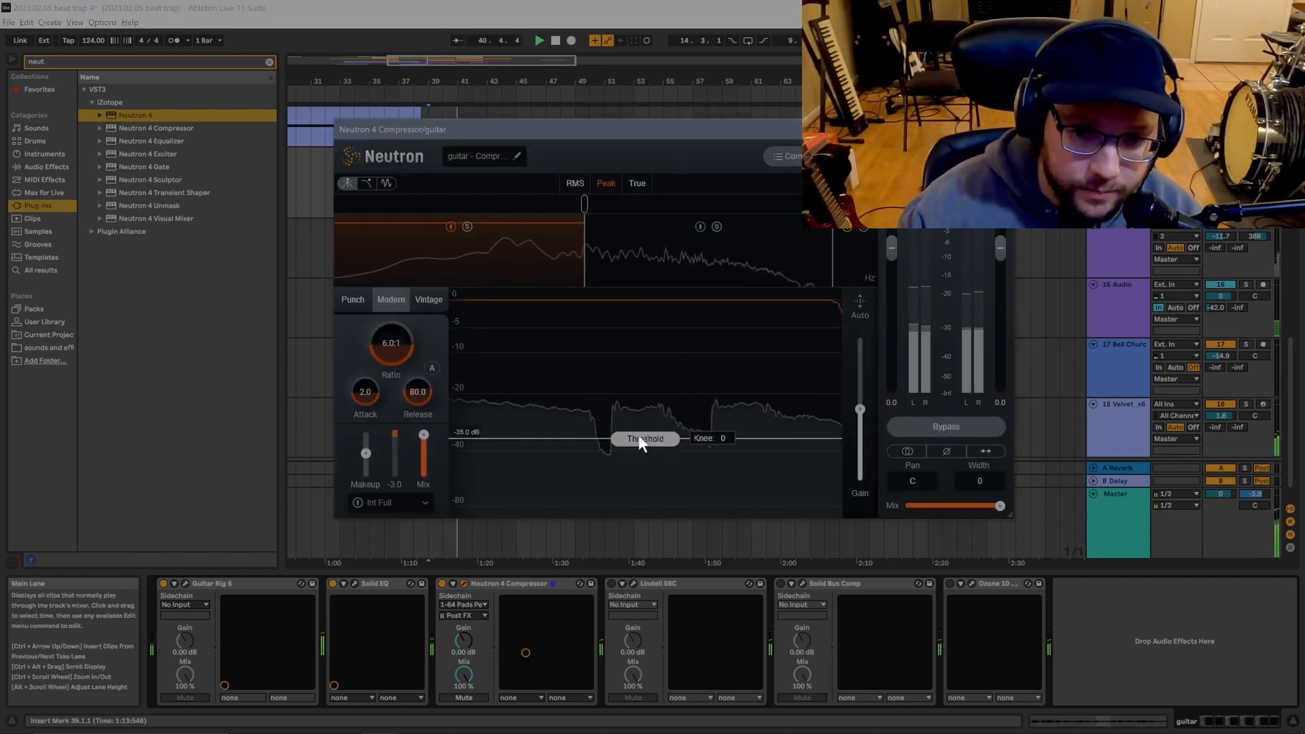
Step: Drag the Neutron 4 Compressor threshold line slightly upward against the drum sidechain
drag(645, 438, 645, 429)
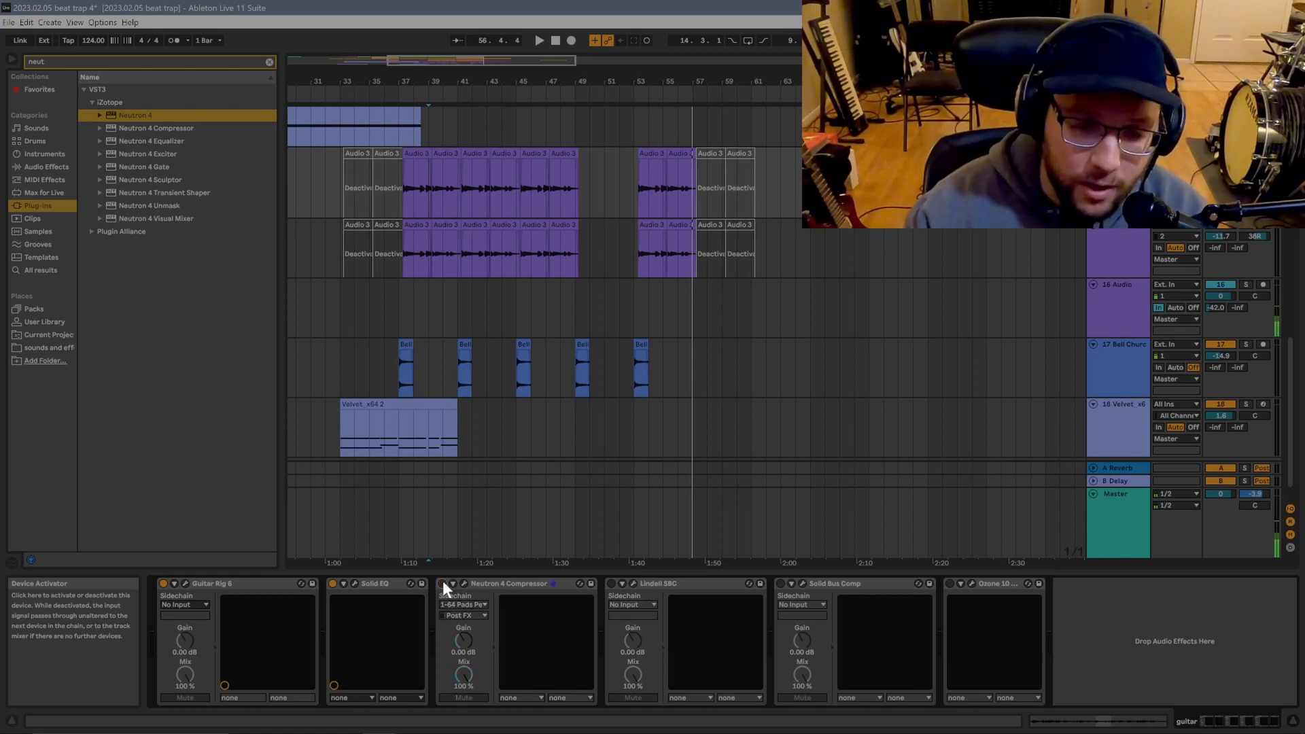
Step: Feed 64 Pads post-FX into the Lindell SBC sidechain and open its plug-in window
click(666, 583)
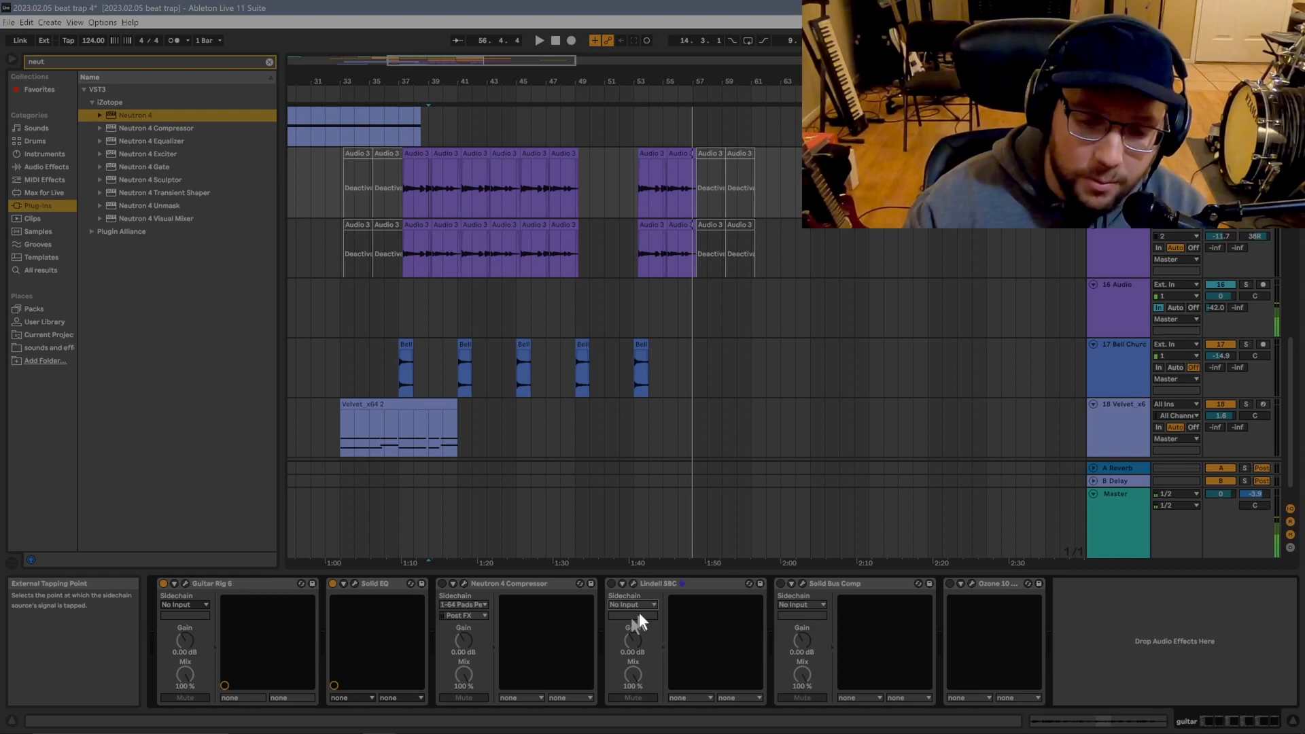
mouse_move(649, 383)
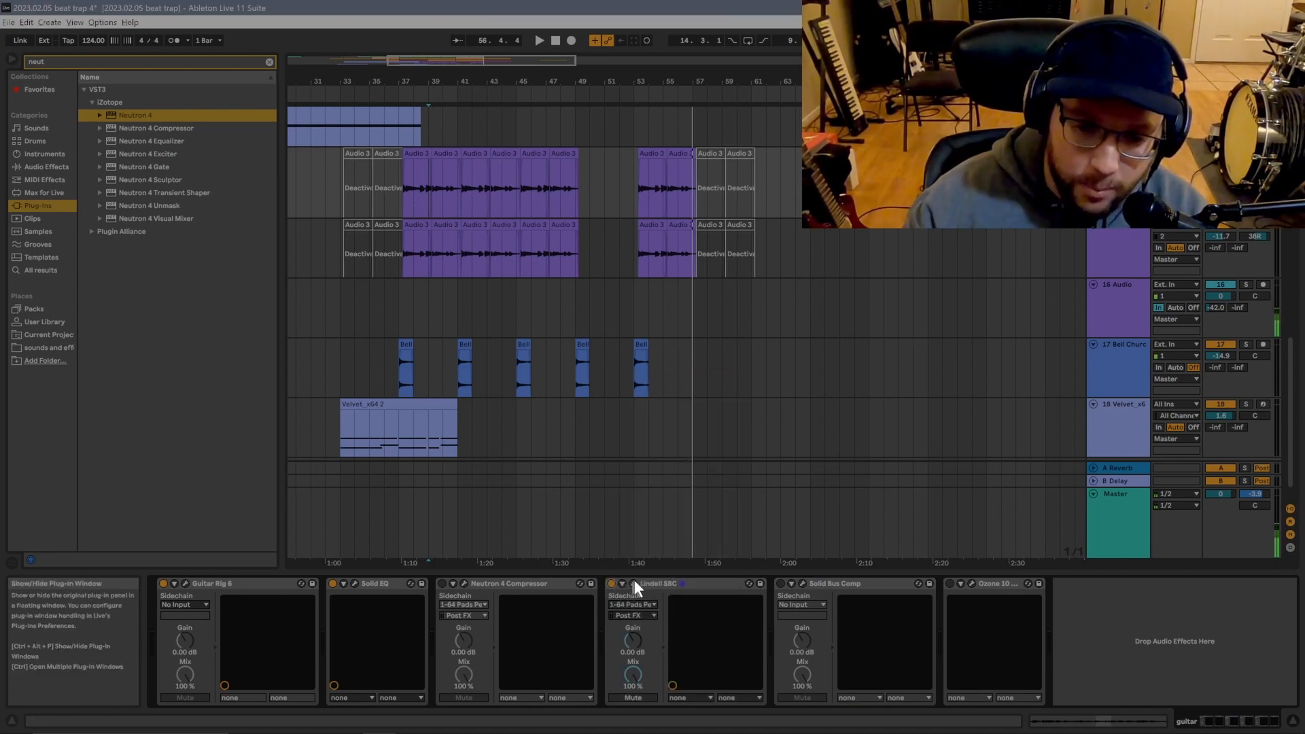
click(633, 582)
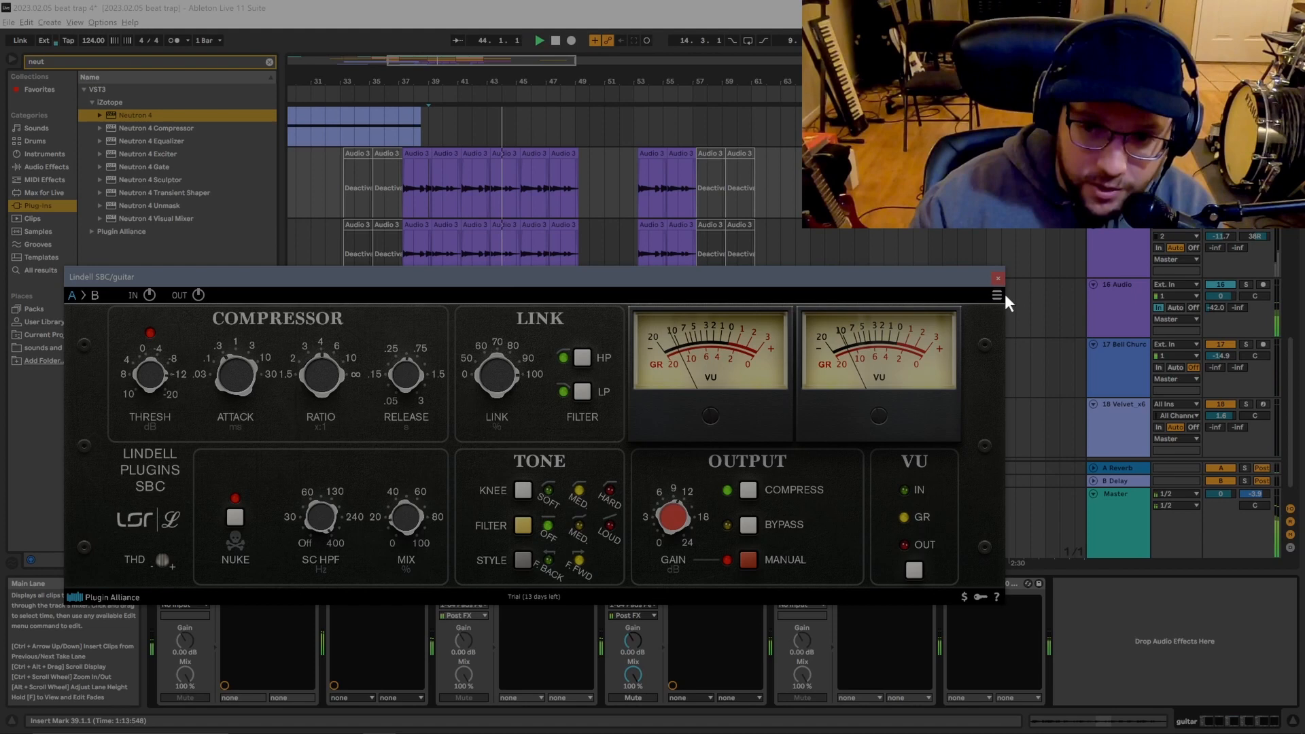
click(996, 294)
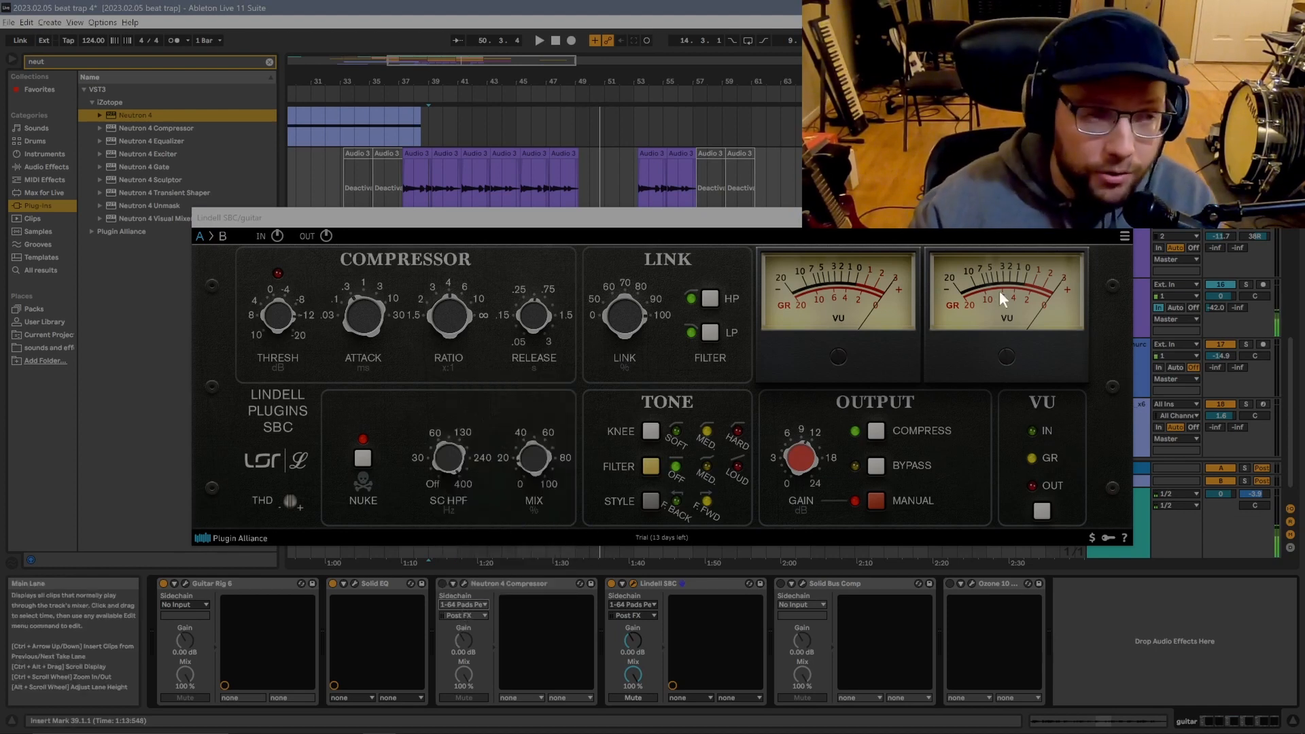
mouse_move(1065, 287)
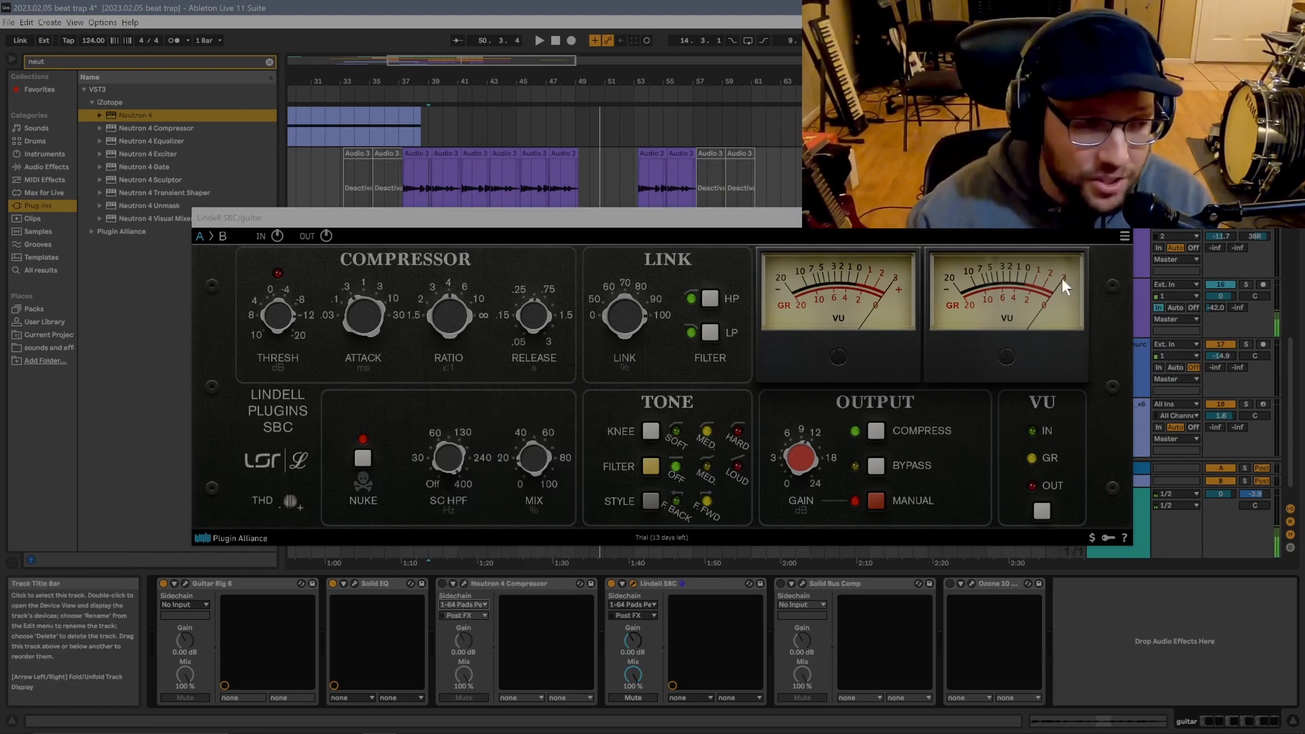